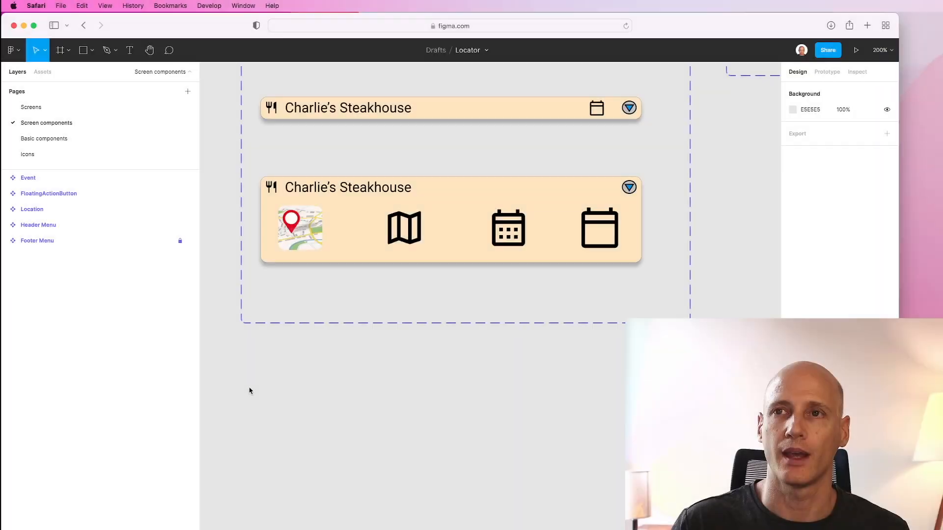
mouse_move(209, 79)
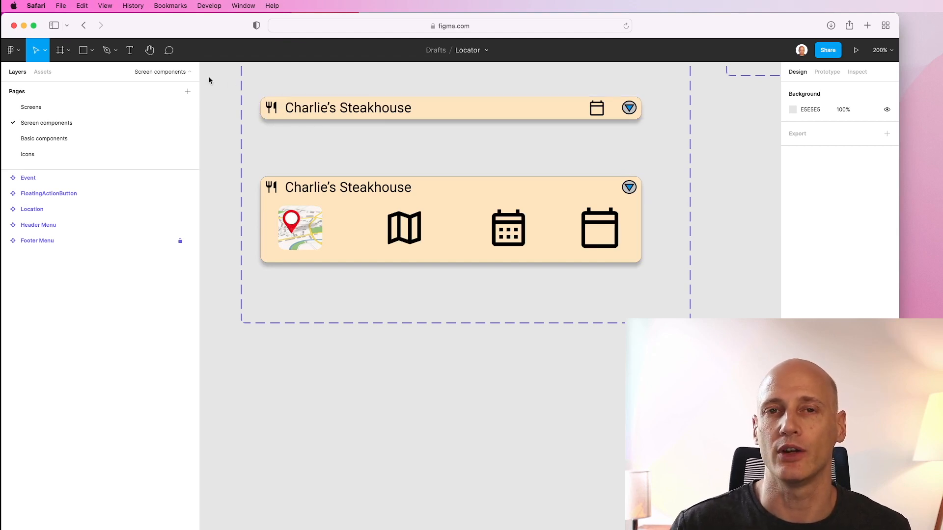
mouse_move(222, 84)
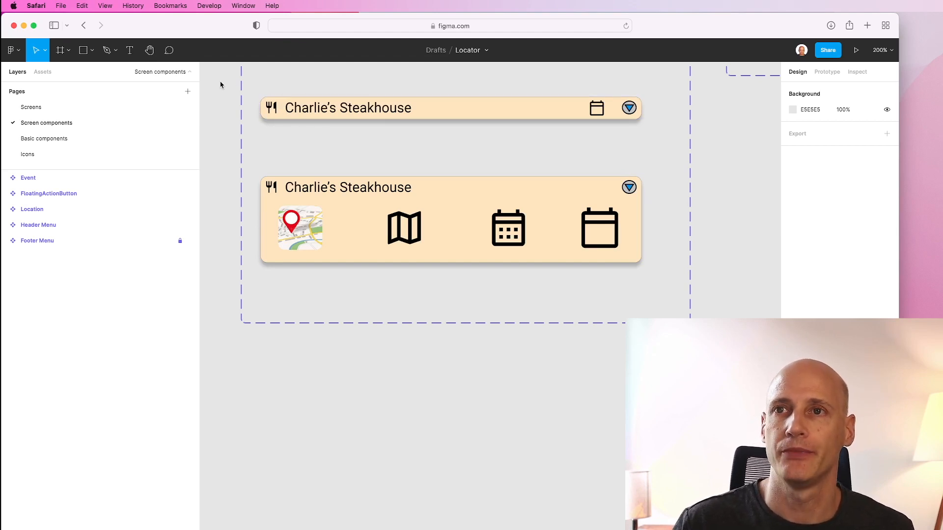
Step: Bring up buildMinimalCard in location_list_item.dart and reveal the Row's icon, name text and add-event button
click(450, 108)
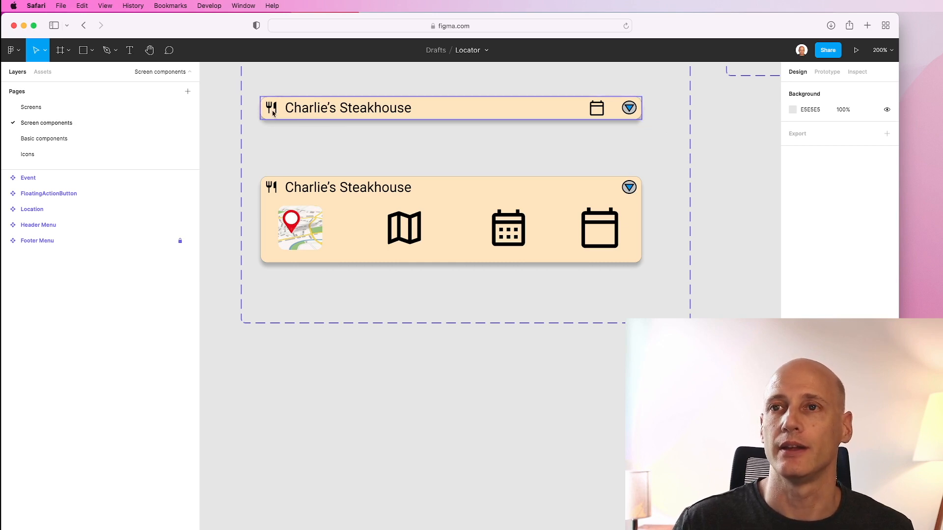
mouse_move(453, 114)
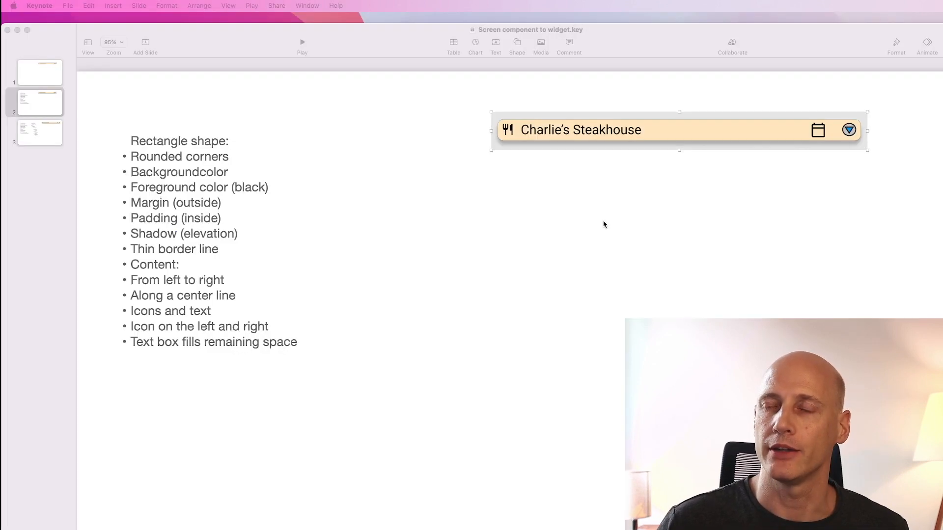
mouse_move(568, 161)
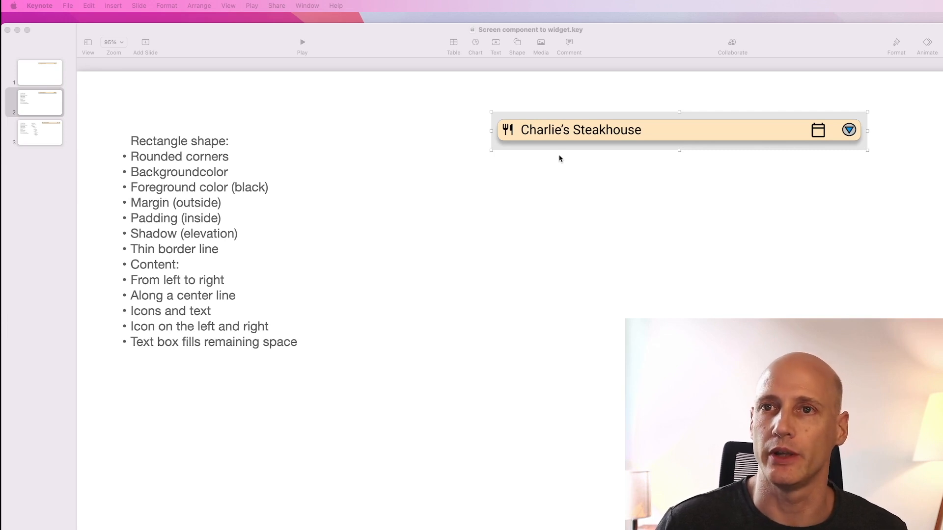
mouse_move(527, 143)
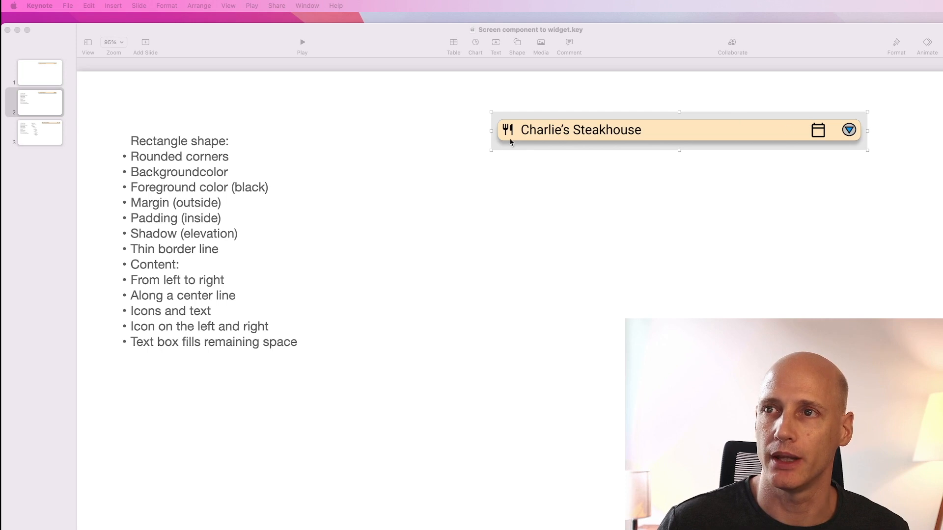
mouse_move(858, 143)
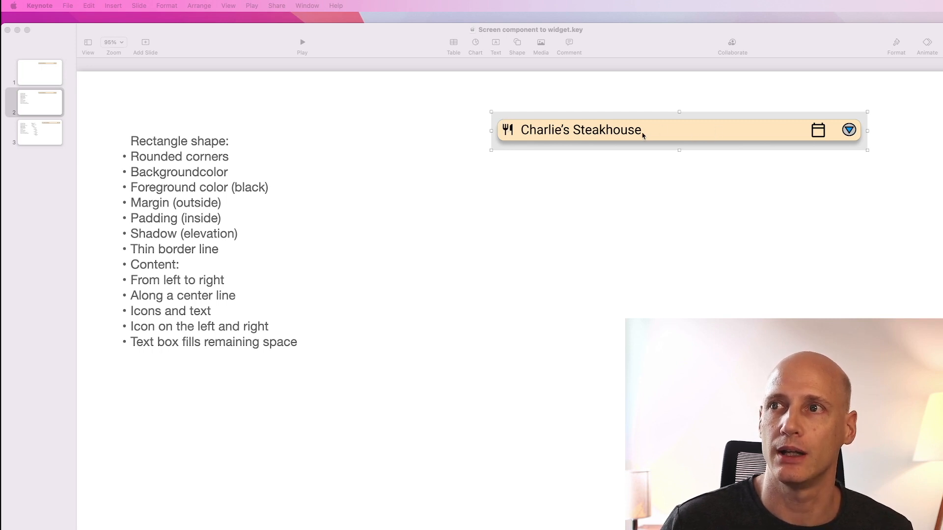
mouse_move(560, 135)
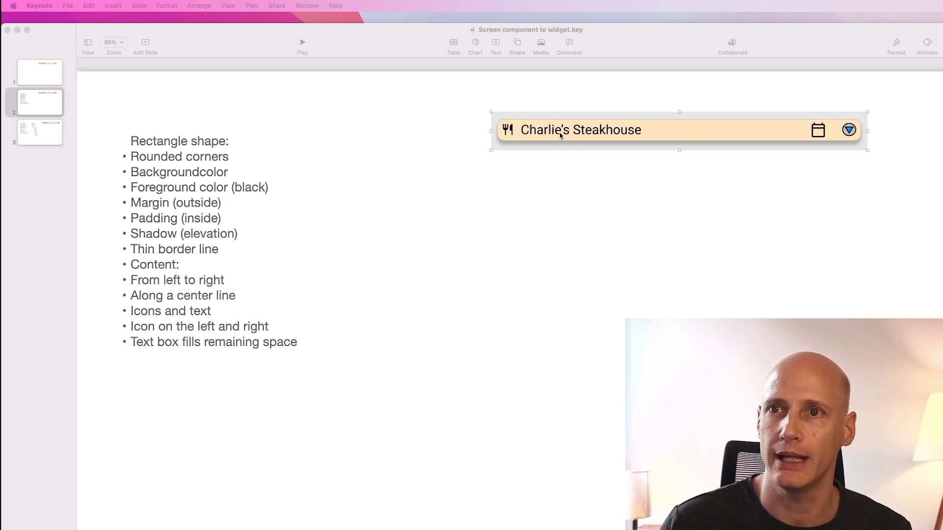
mouse_move(504, 117)
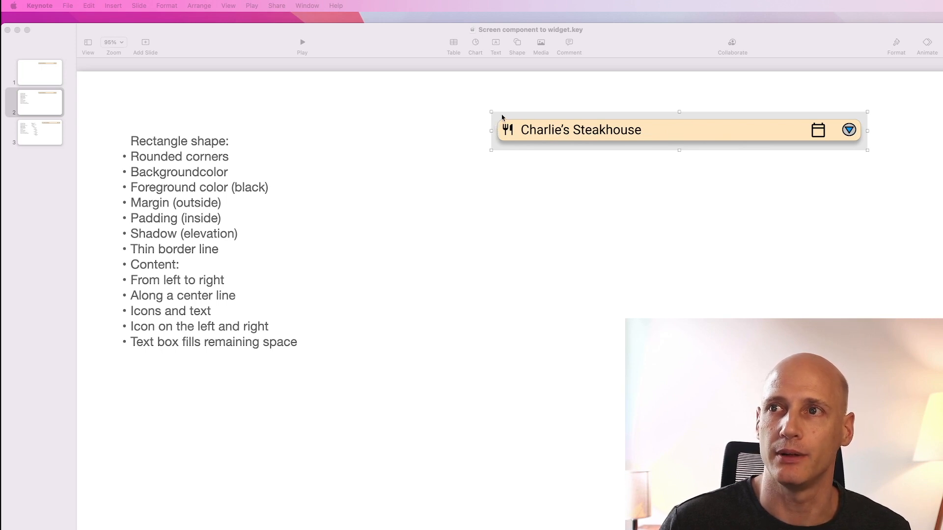
mouse_move(187, 216)
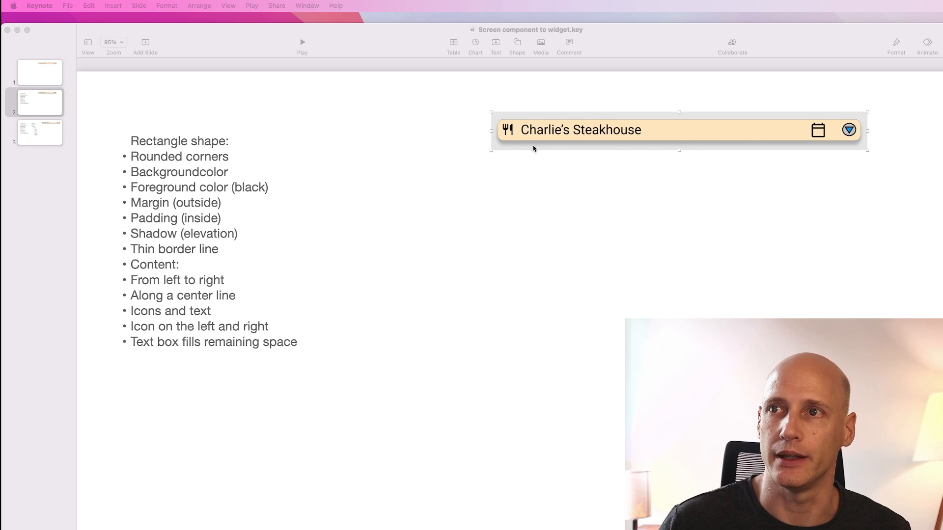
mouse_move(517, 129)
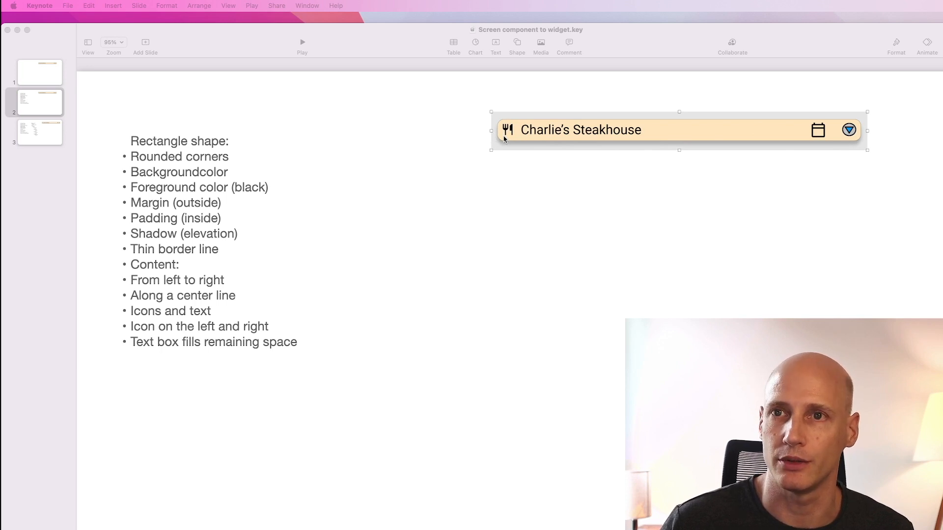
mouse_move(514, 147)
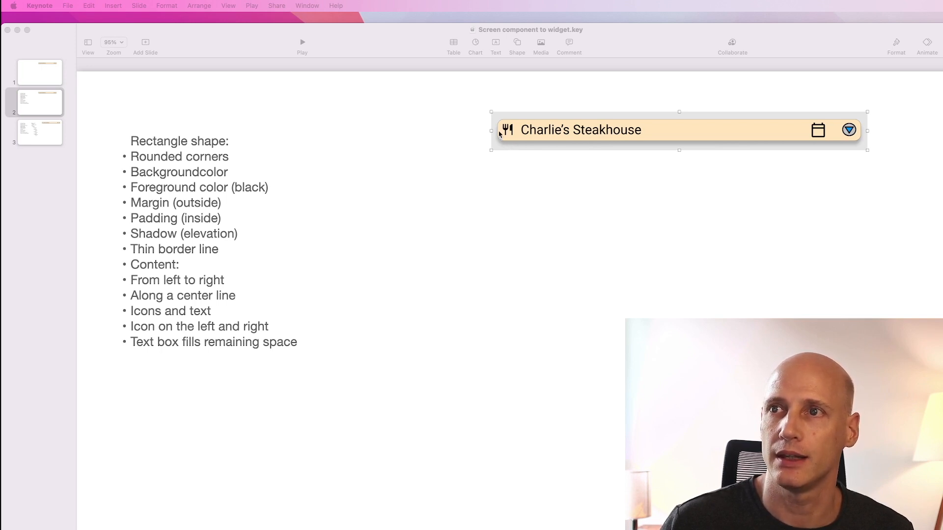
mouse_move(848, 147)
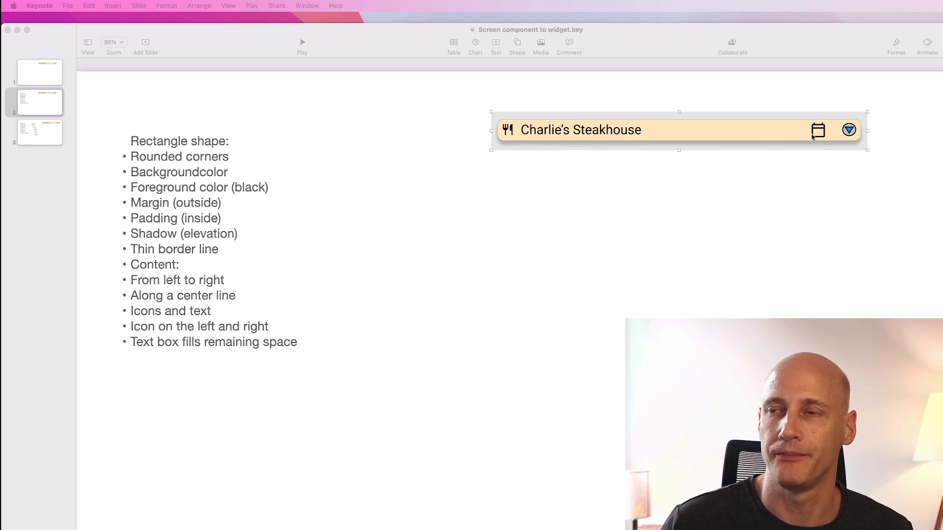
mouse_move(542, 140)
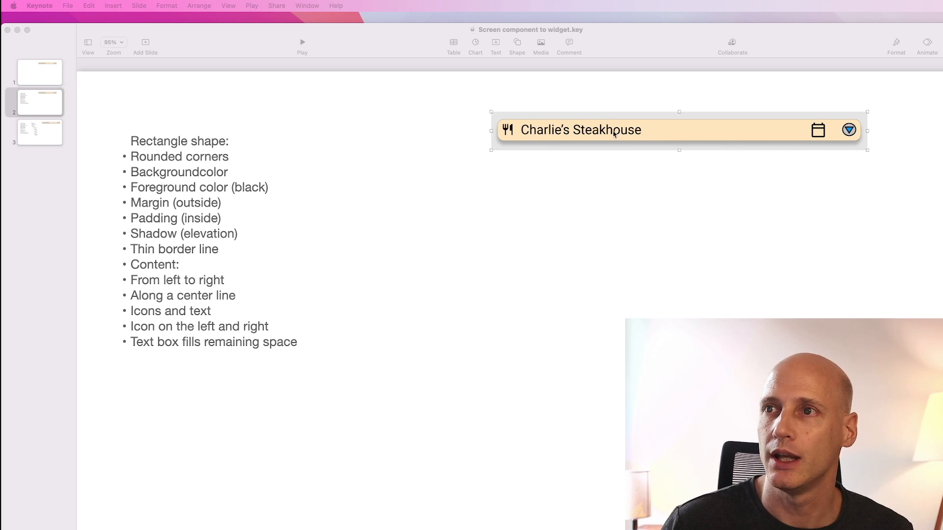
mouse_move(601, 126)
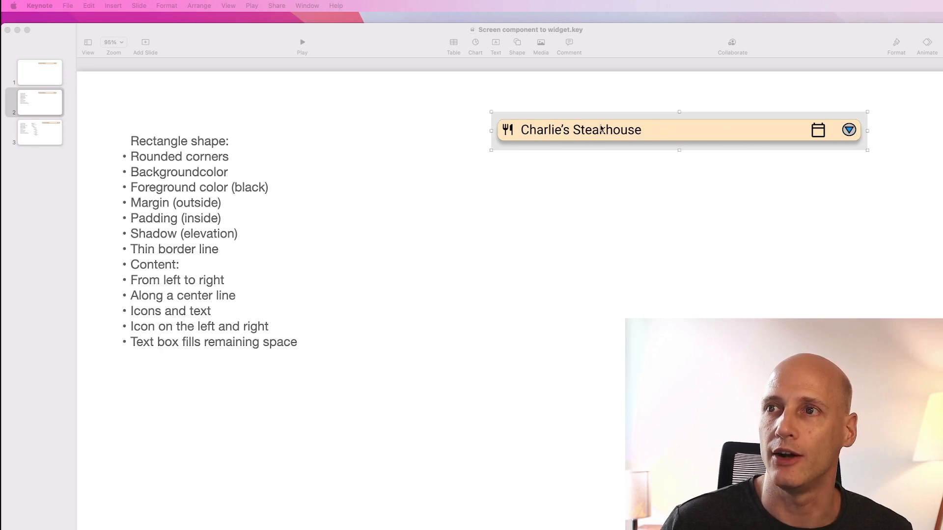
mouse_move(784, 141)
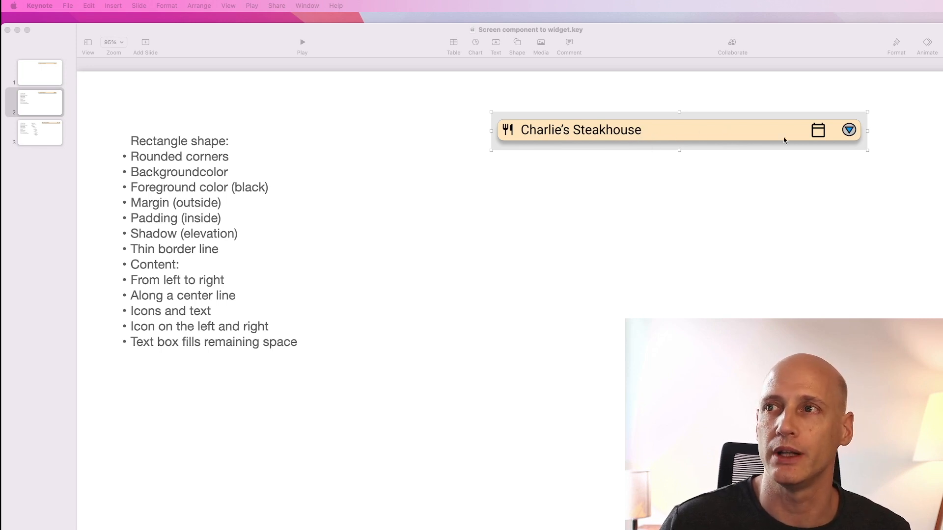
mouse_move(512, 134)
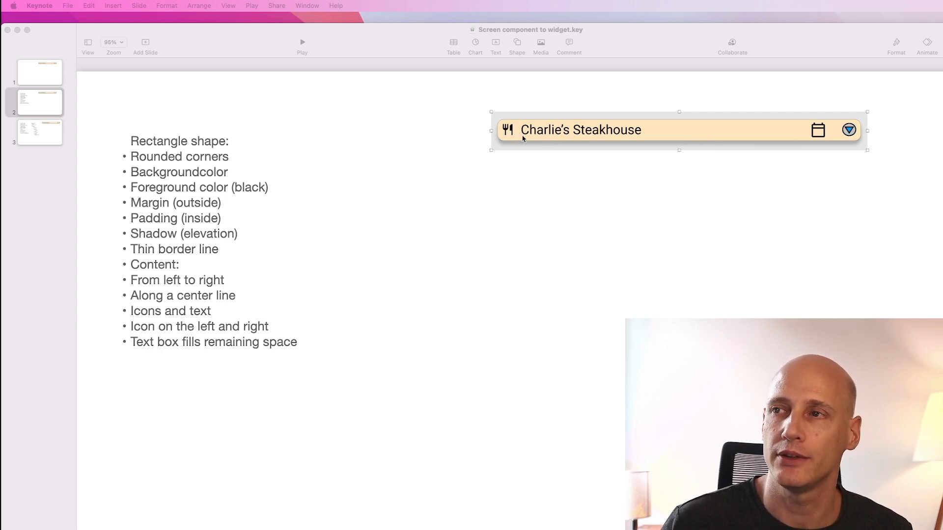
mouse_move(834, 132)
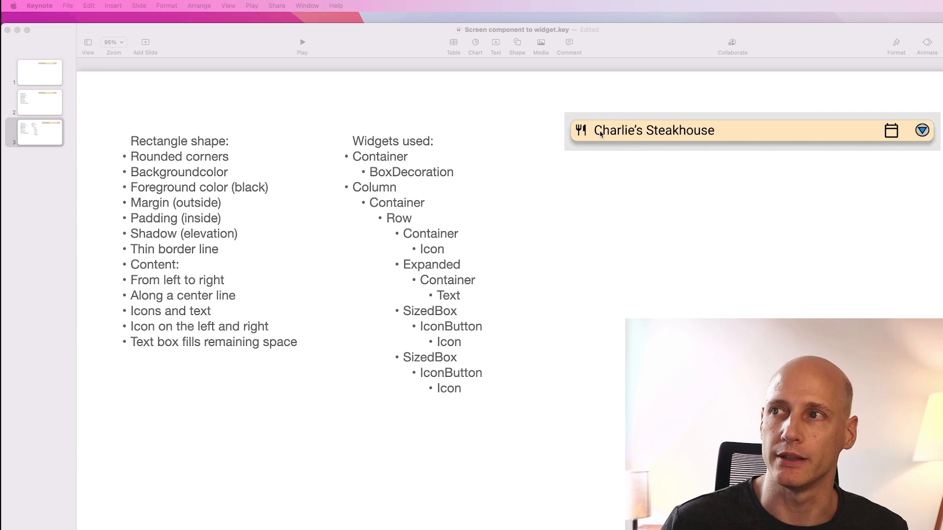
mouse_move(364, 162)
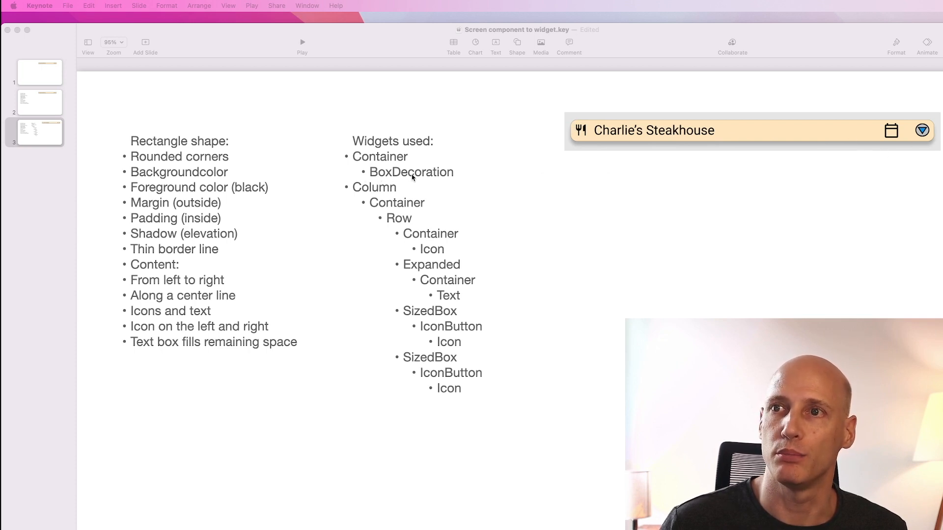
mouse_move(566, 139)
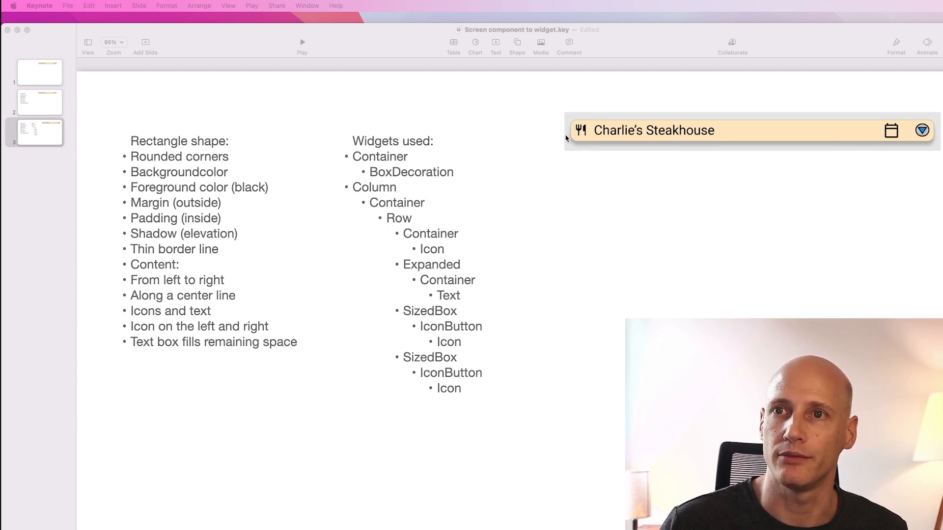
mouse_move(573, 146)
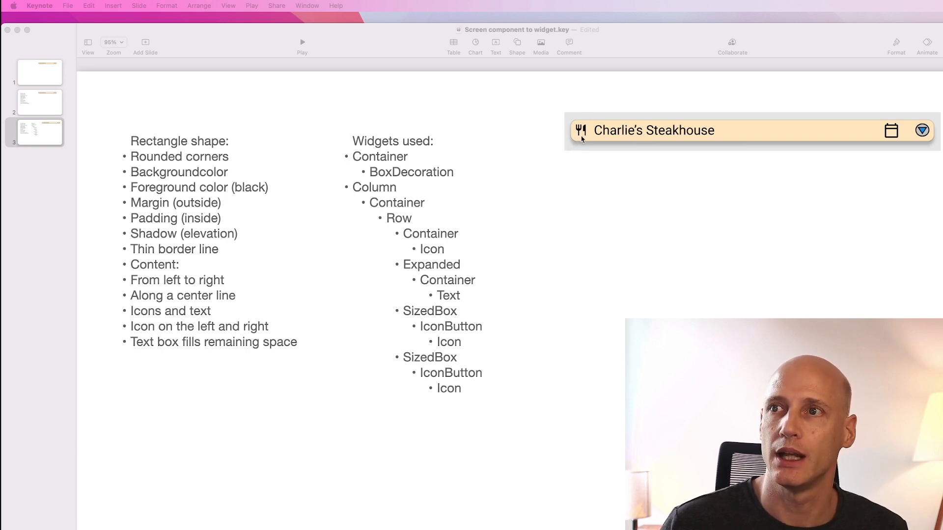
mouse_move(777, 137)
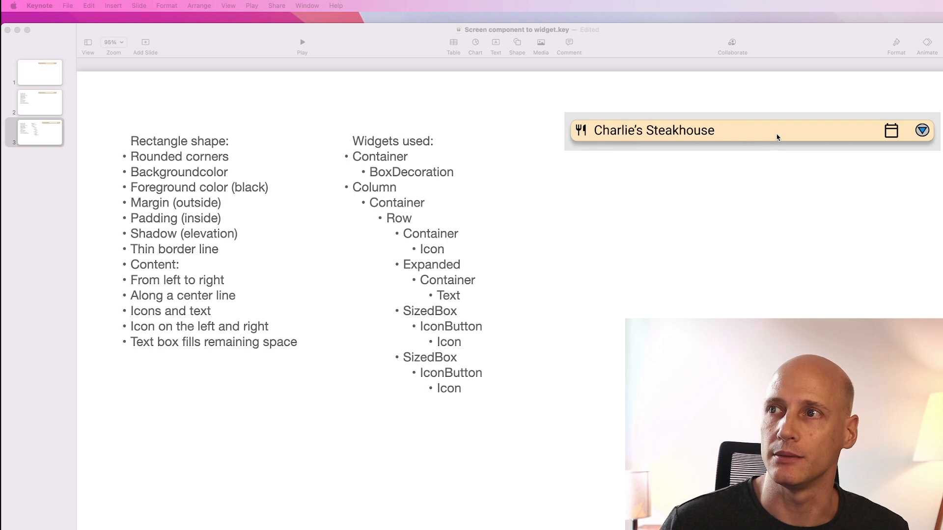
mouse_move(745, 133)
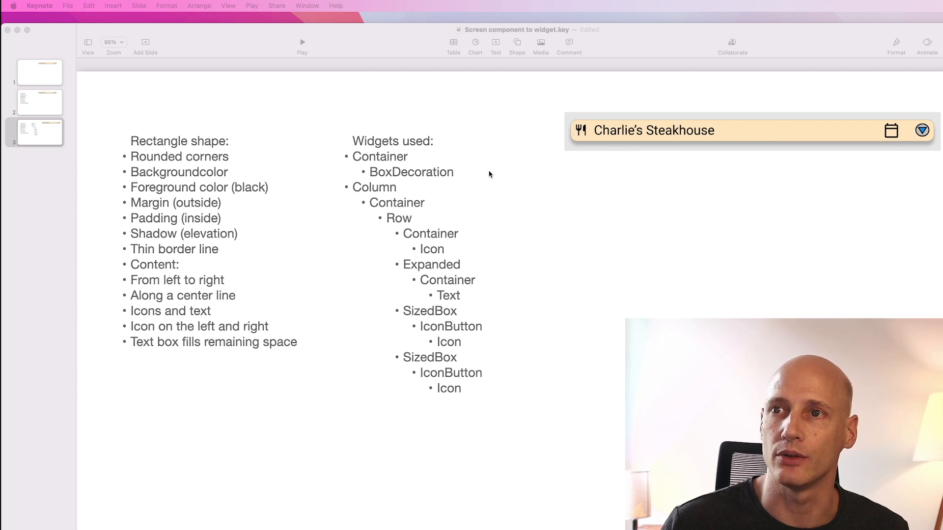
mouse_move(359, 191)
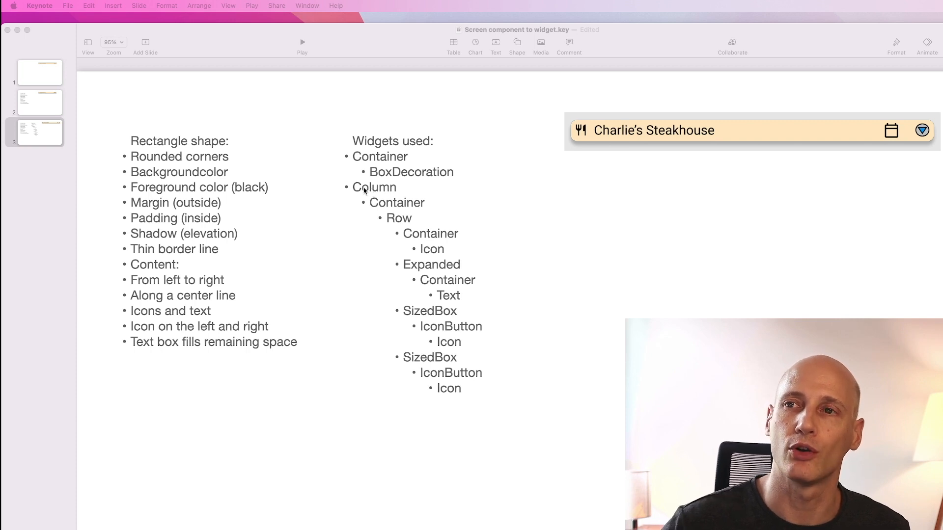
mouse_move(695, 194)
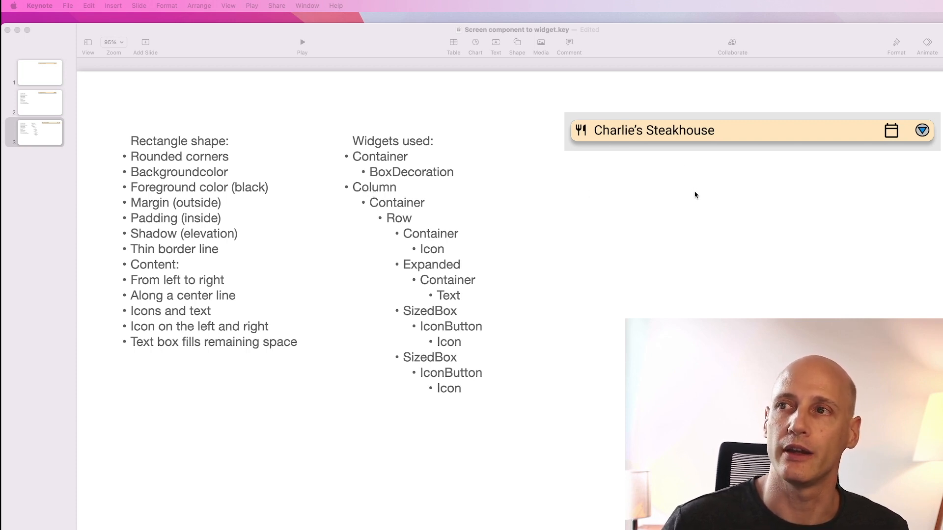
mouse_move(557, 169)
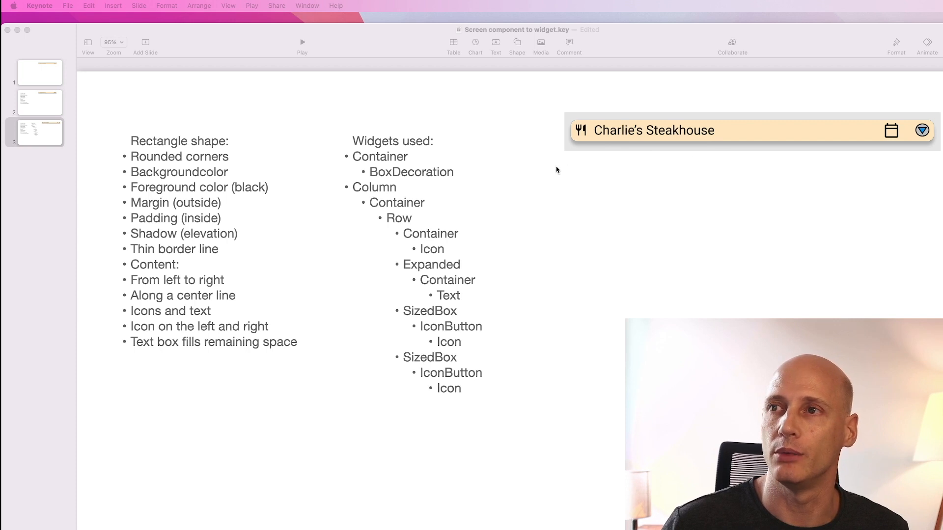
mouse_move(795, 181)
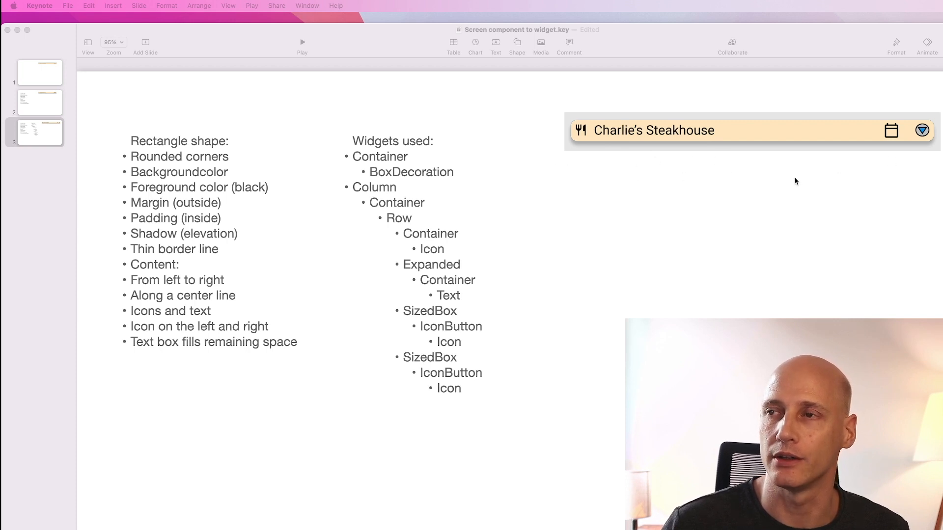
mouse_move(742, 183)
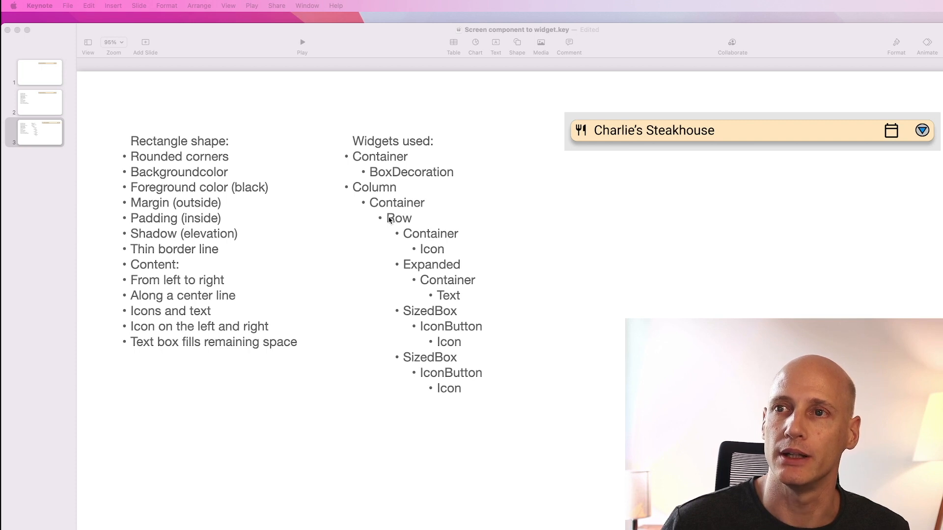
mouse_move(415, 246)
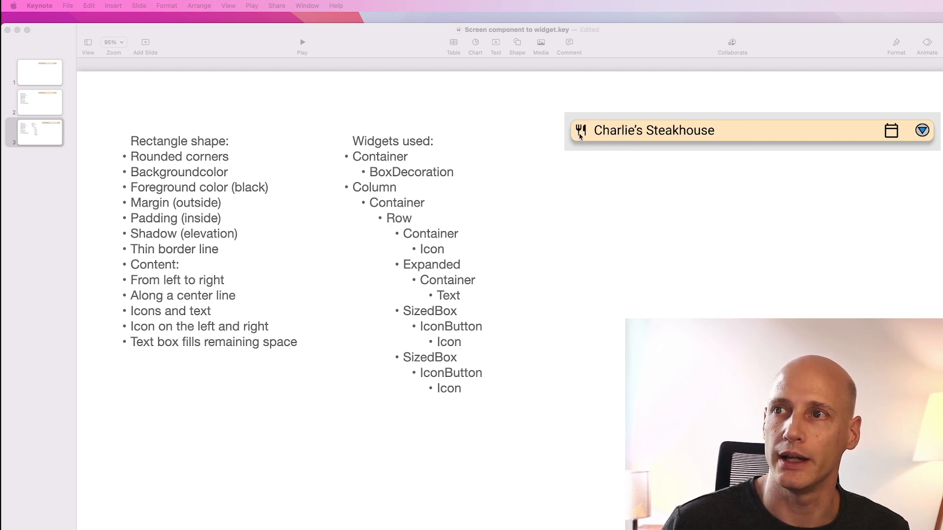
mouse_move(872, 156)
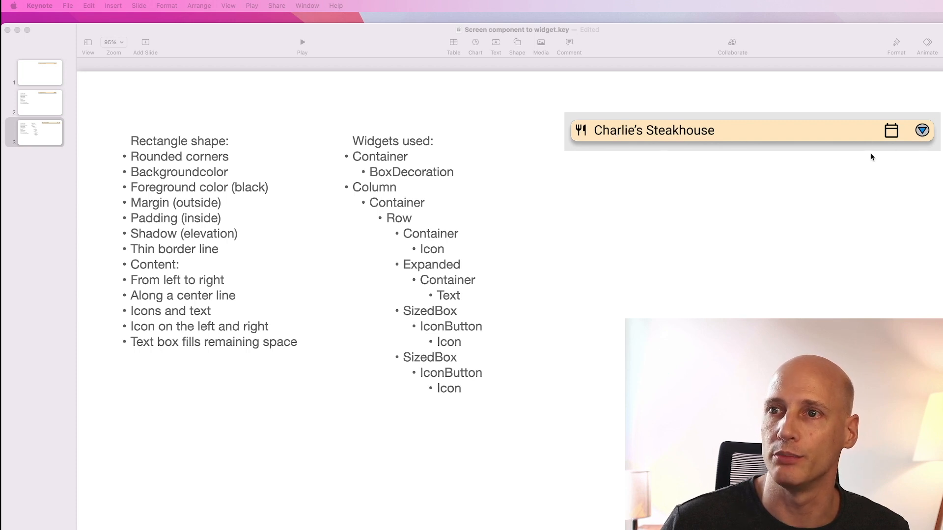
mouse_move(423, 275)
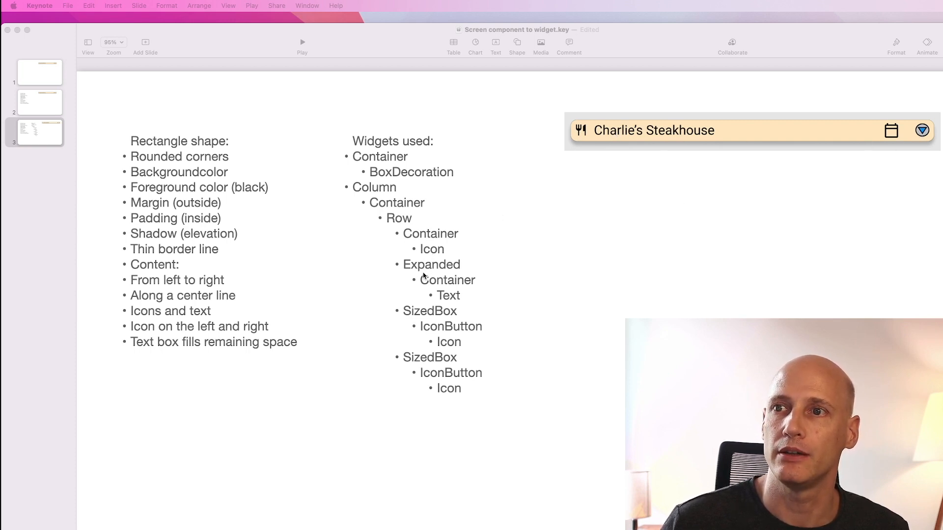
mouse_move(453, 246)
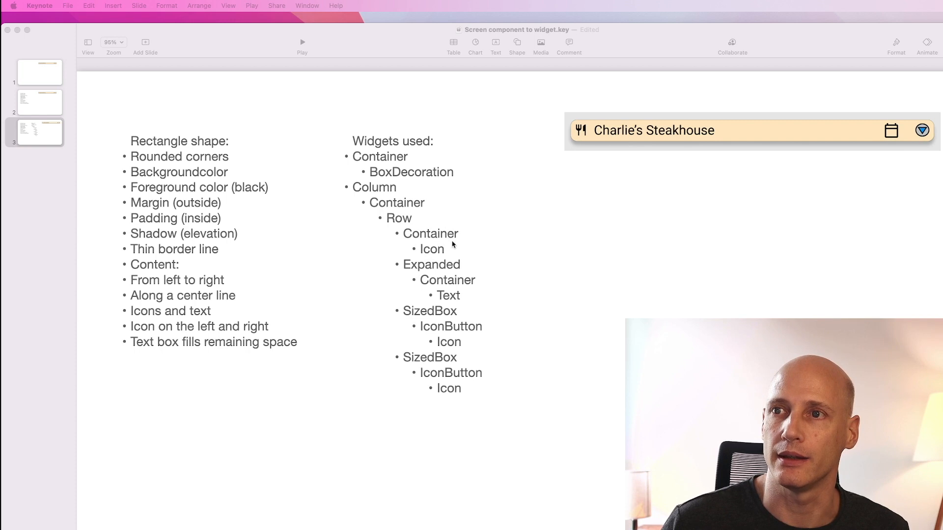
mouse_move(418, 316)
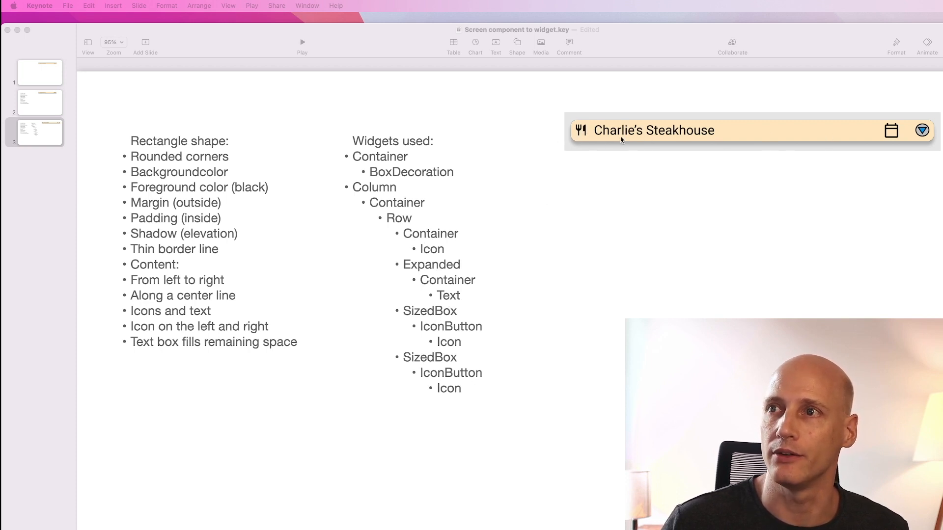
mouse_move(413, 240)
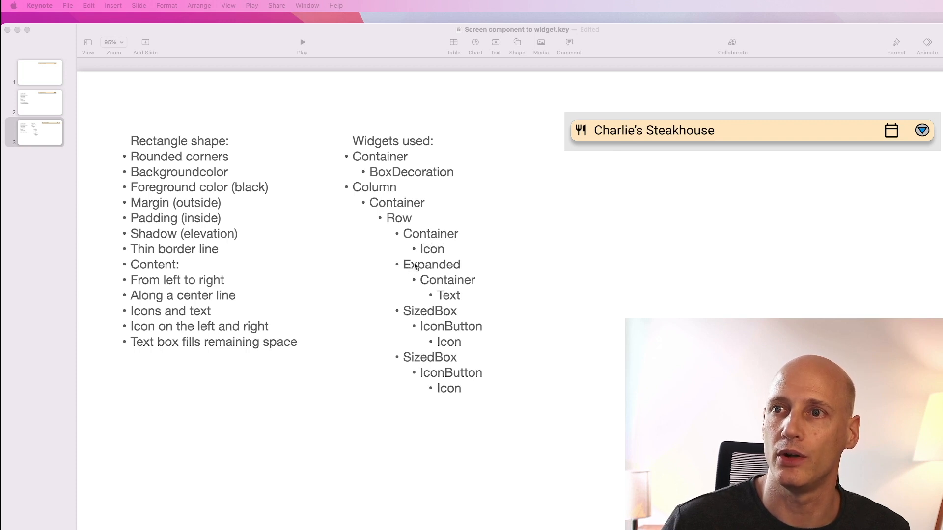
mouse_move(623, 135)
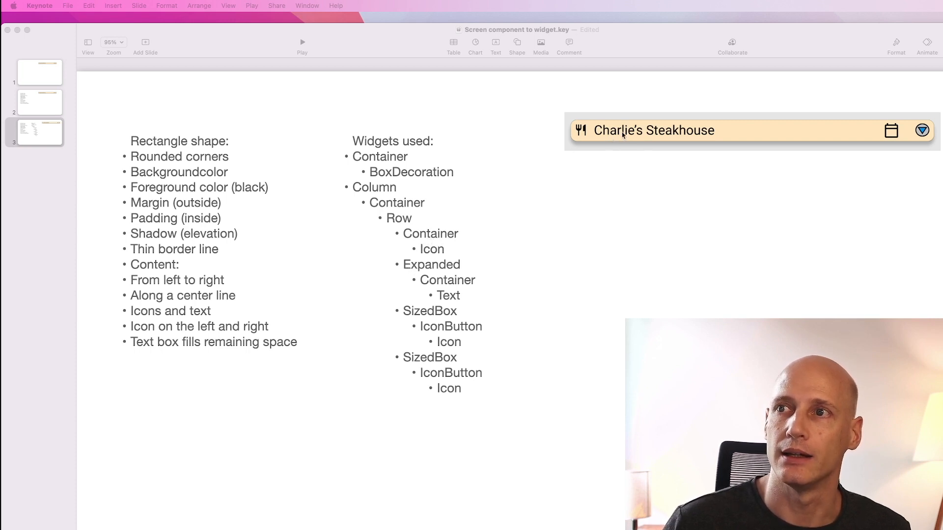
mouse_move(868, 144)
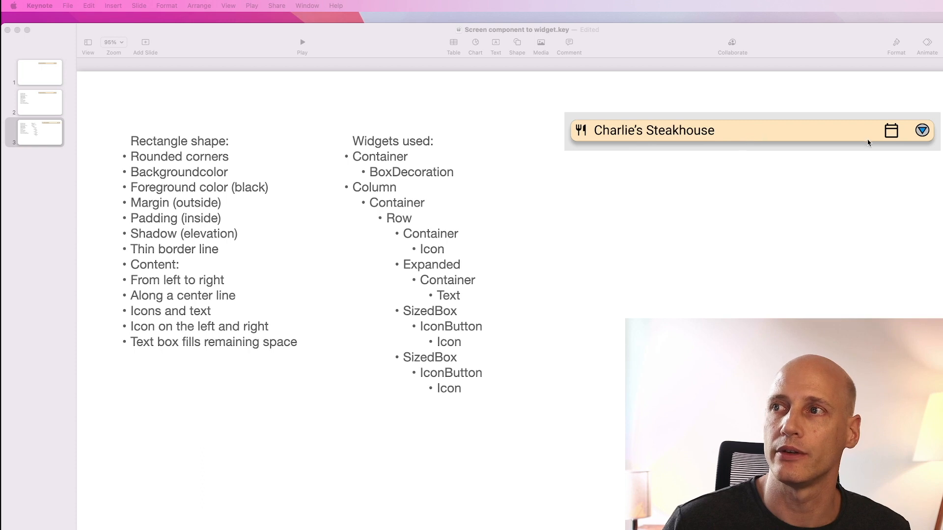
mouse_move(586, 242)
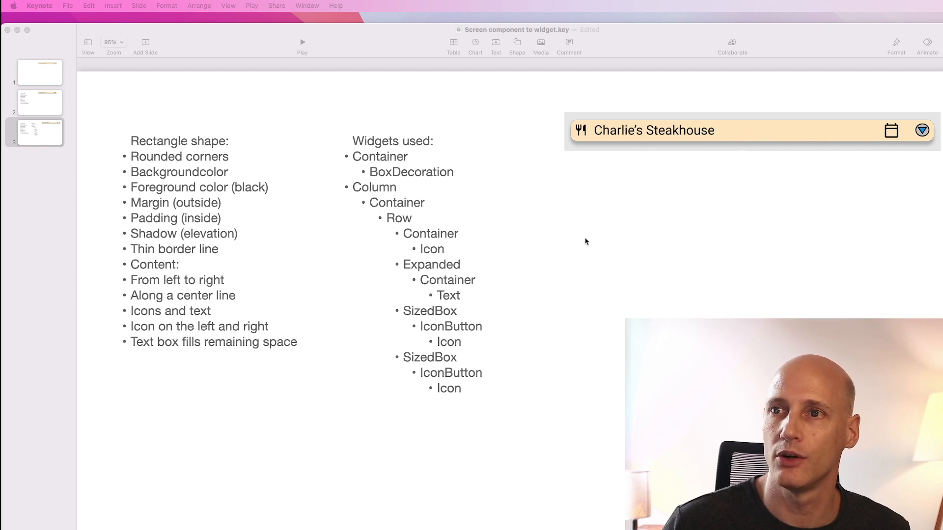
mouse_move(835, 158)
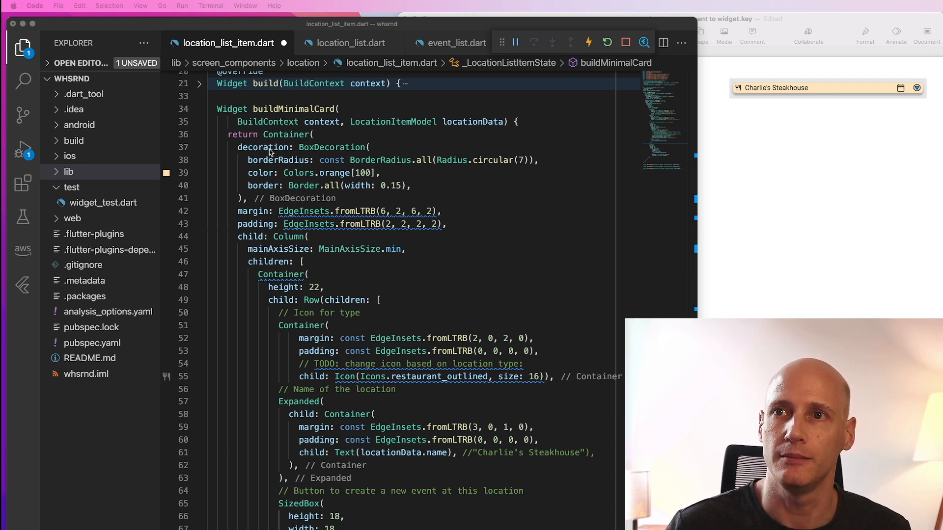
mouse_move(263, 173)
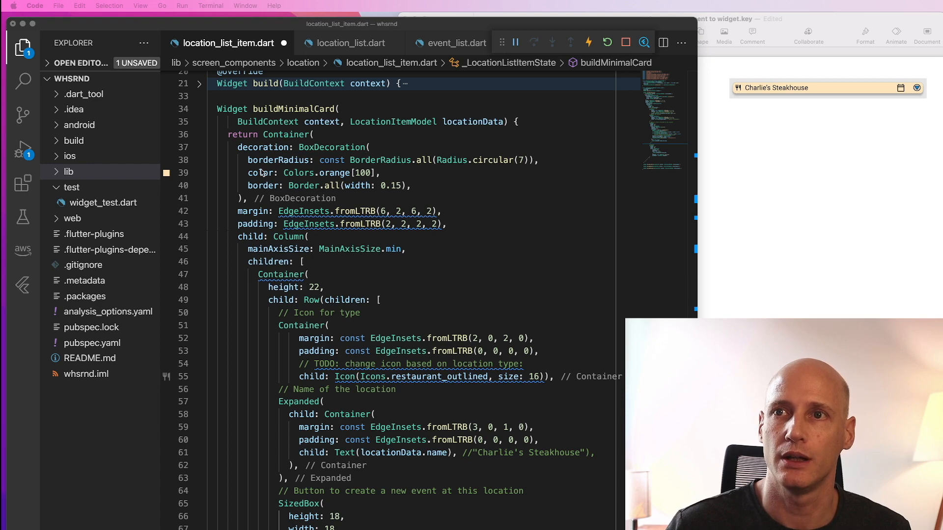
mouse_move(723, 97)
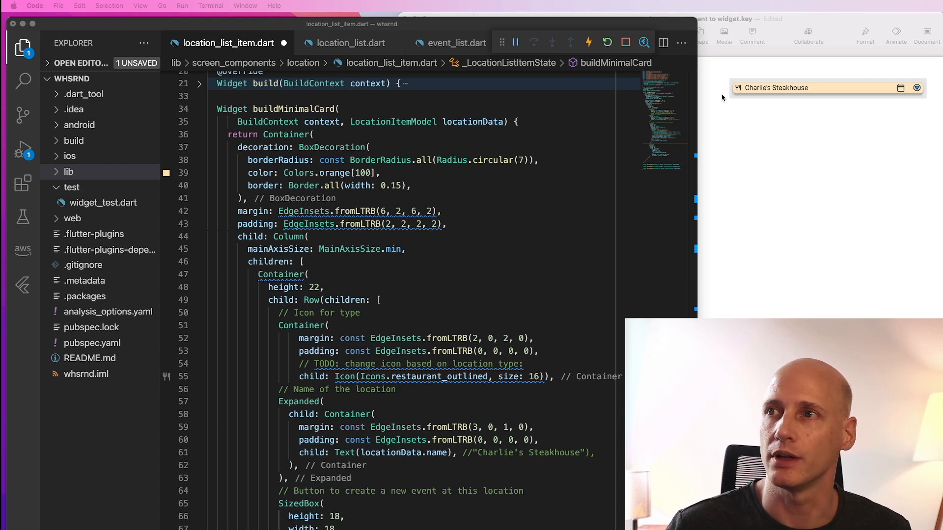
mouse_move(597, 124)
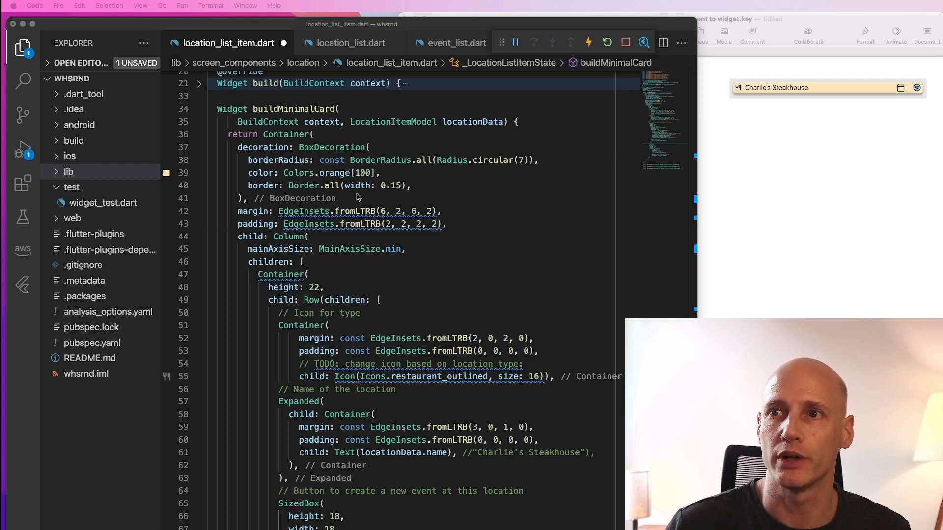
mouse_move(733, 91)
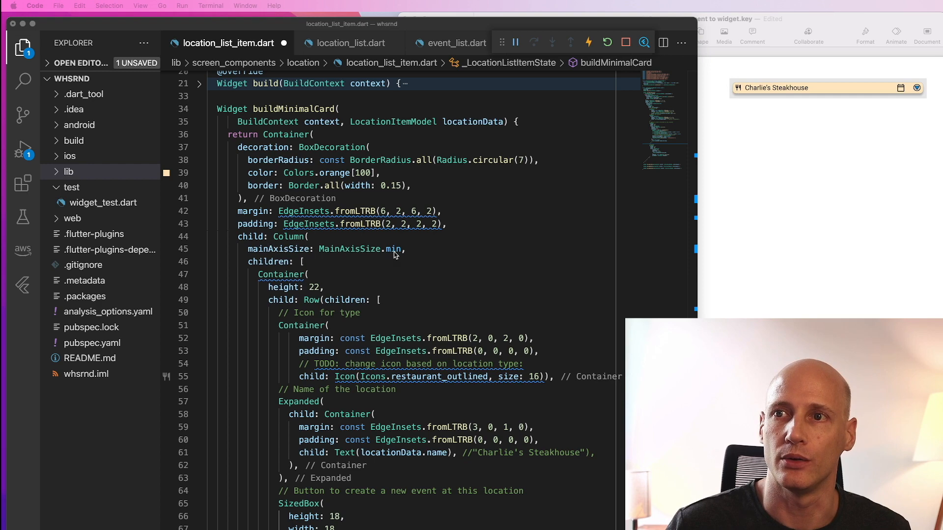
mouse_move(390, 257)
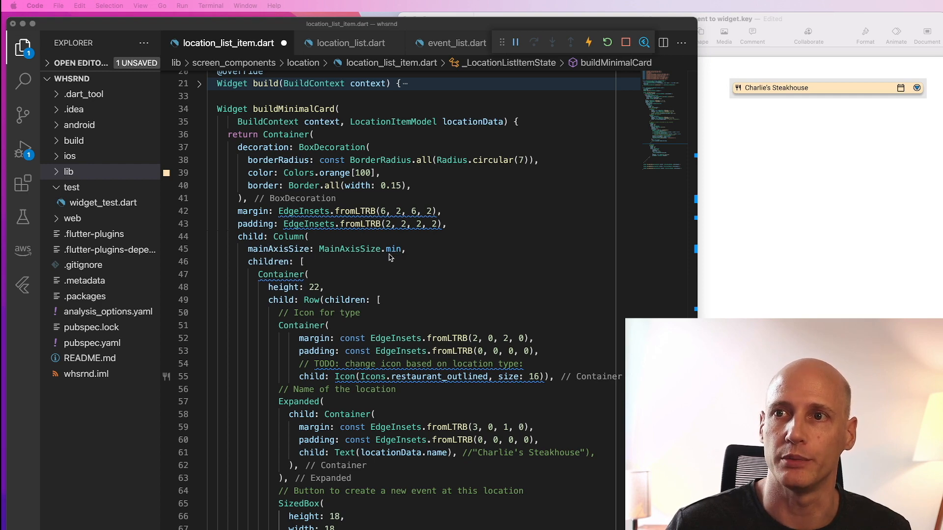
mouse_move(792, 83)
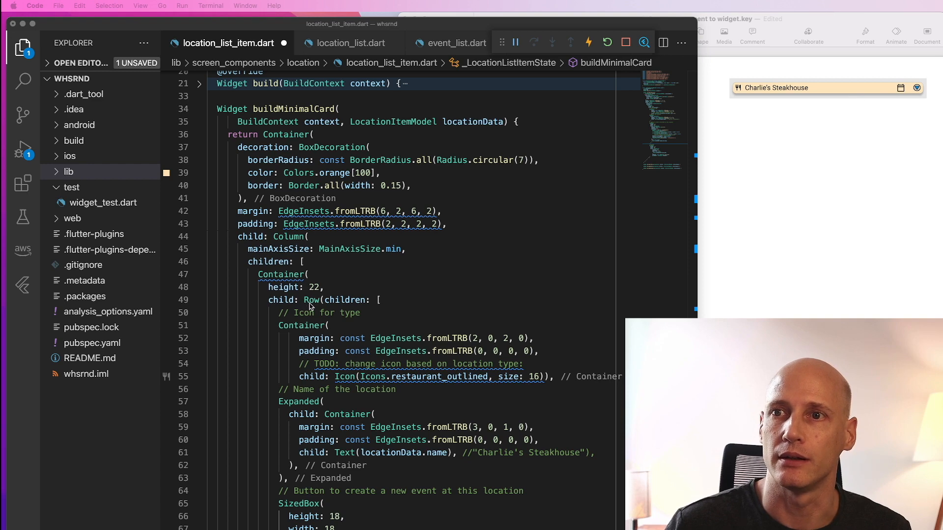
scroll(down, 3)
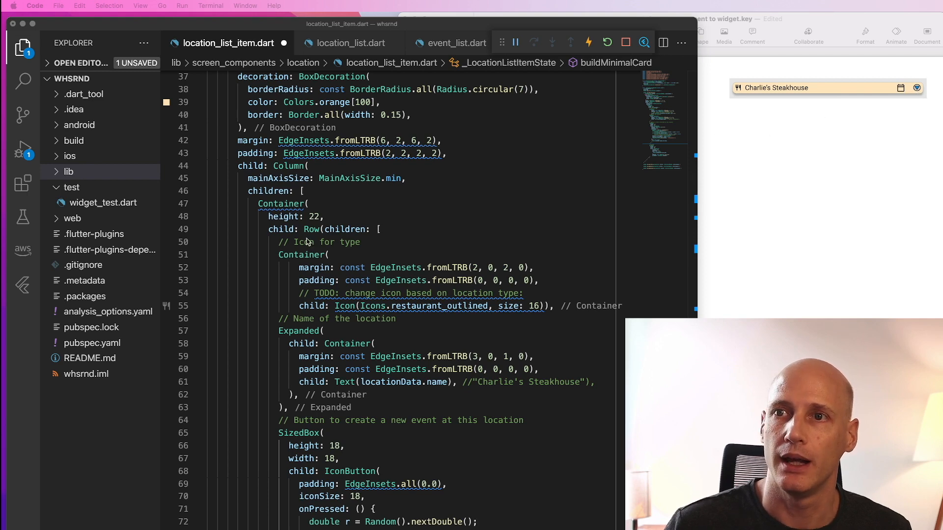
mouse_move(598, 152)
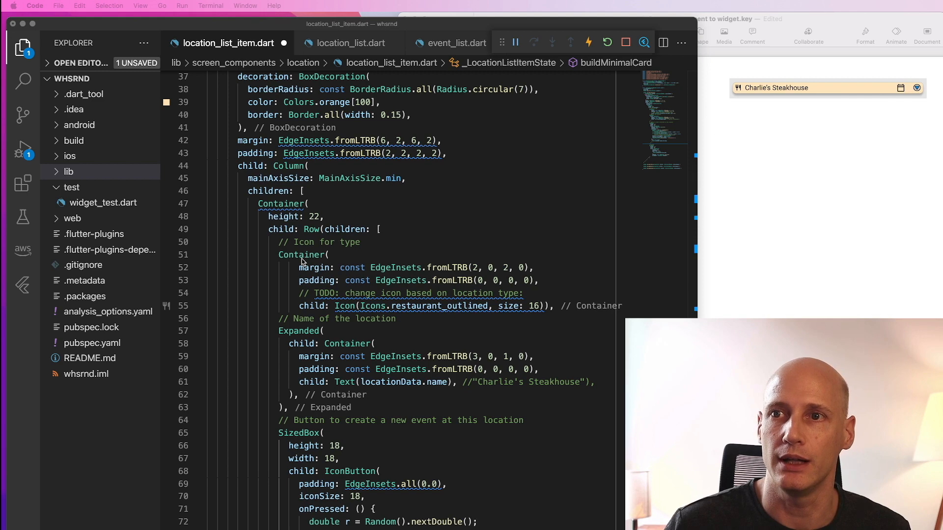
mouse_move(330, 287)
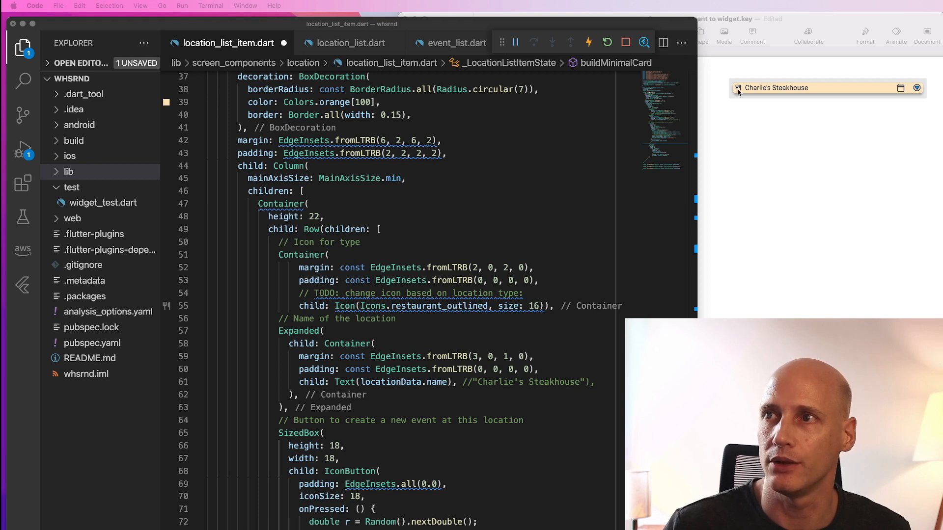
mouse_move(391, 320)
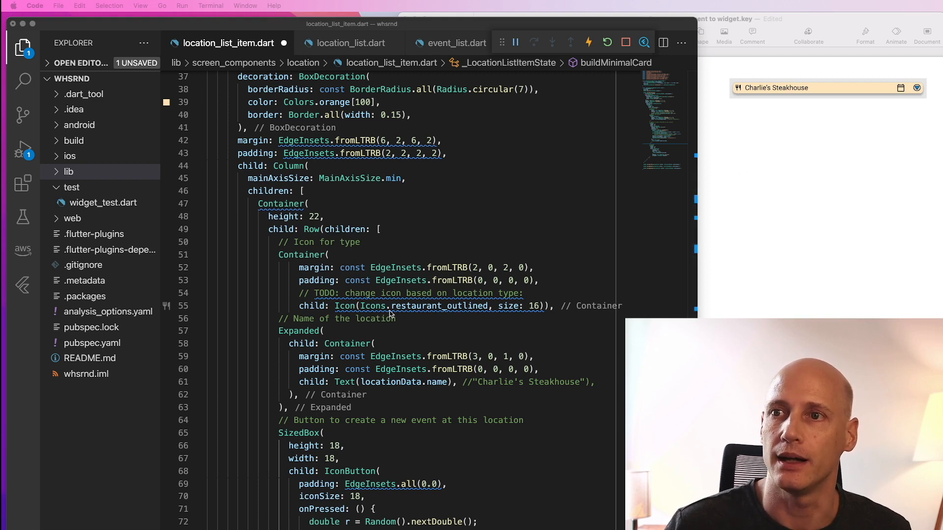
mouse_move(722, 138)
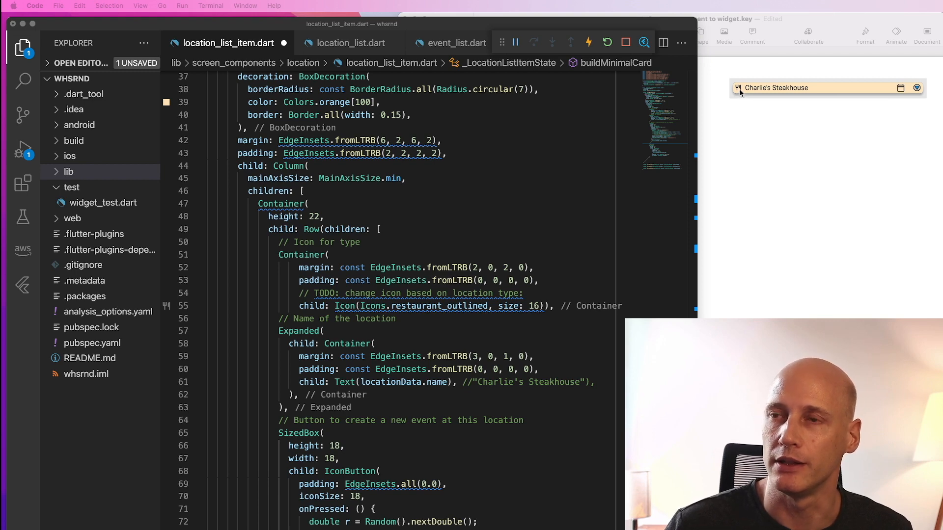
mouse_move(527, 306)
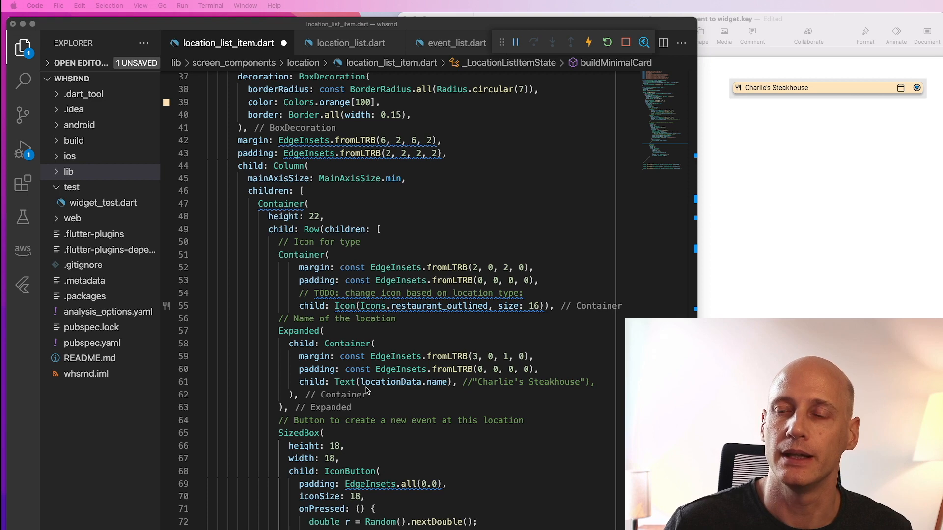
mouse_move(515, 391)
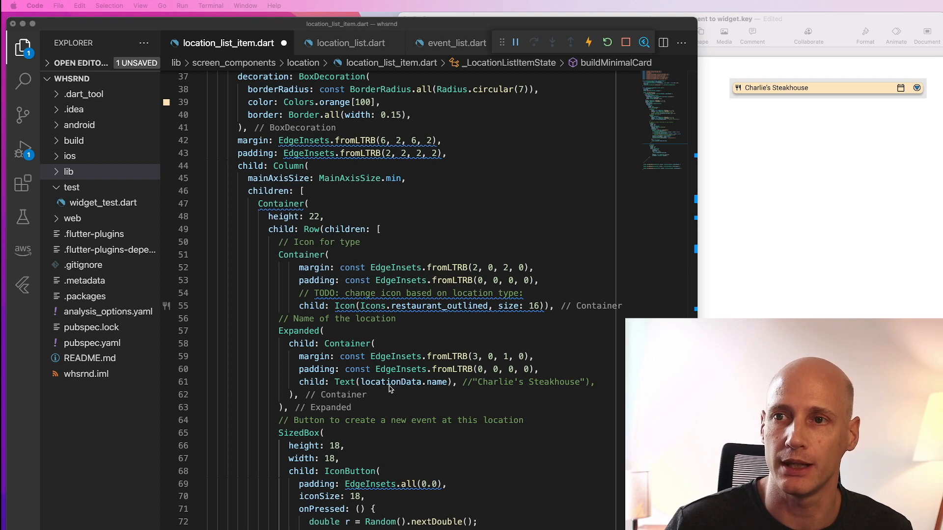
mouse_move(352, 352)
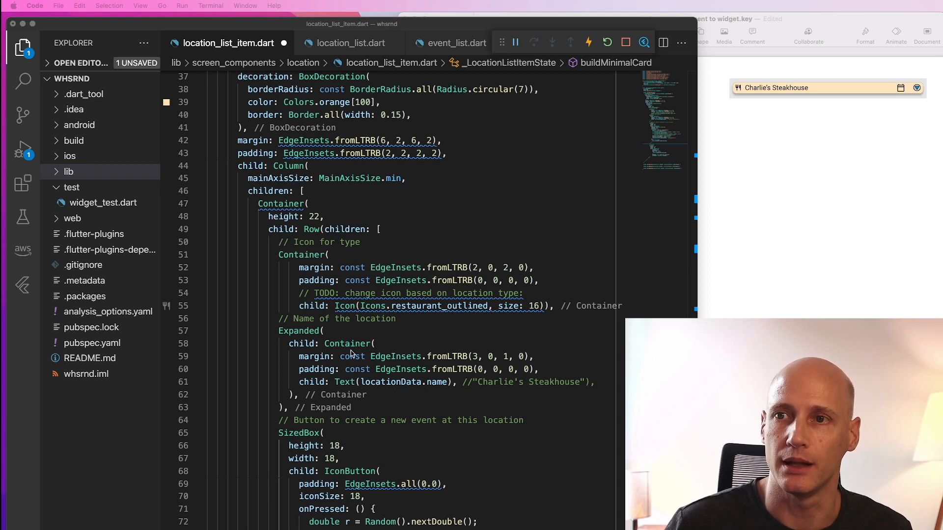
mouse_move(835, 141)
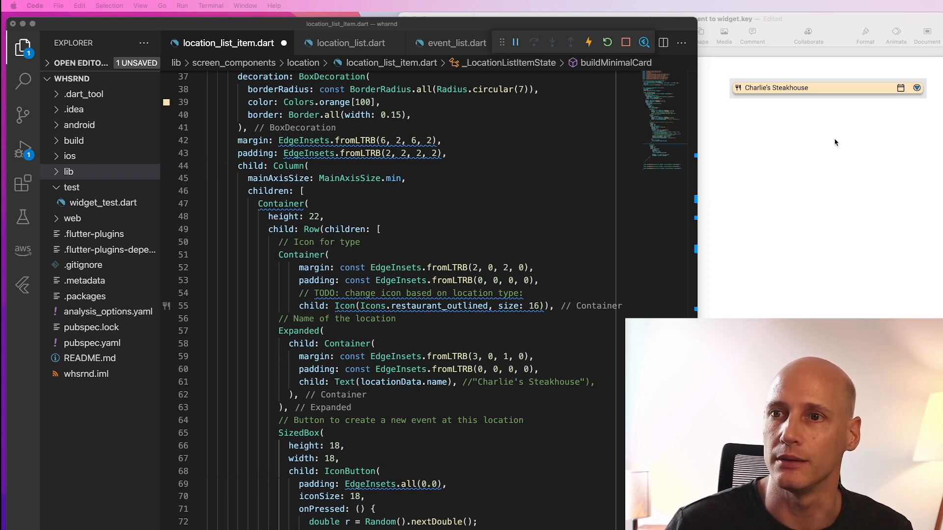
mouse_move(314, 346)
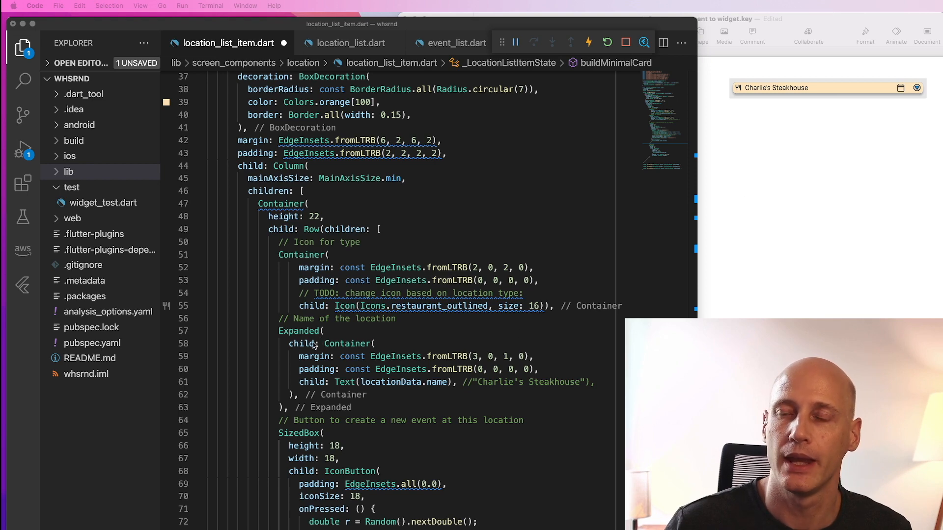
mouse_move(822, 150)
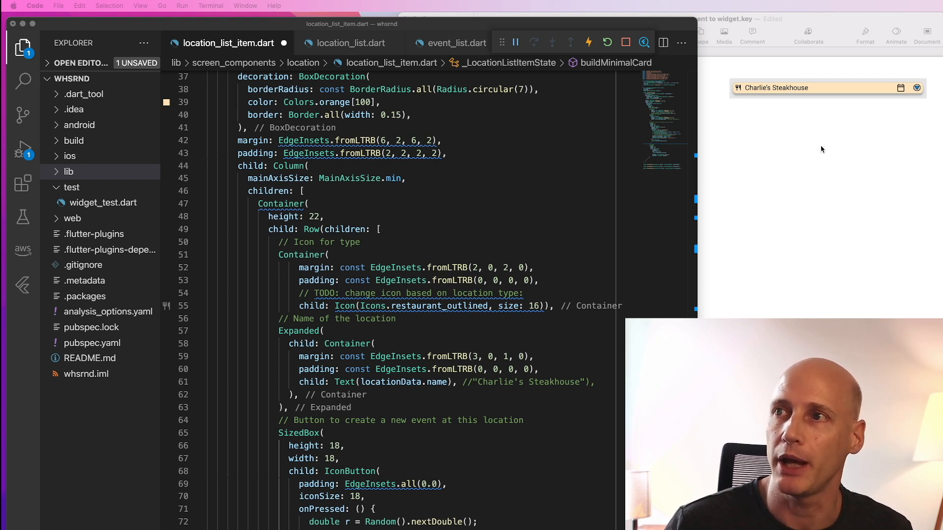
mouse_move(808, 91)
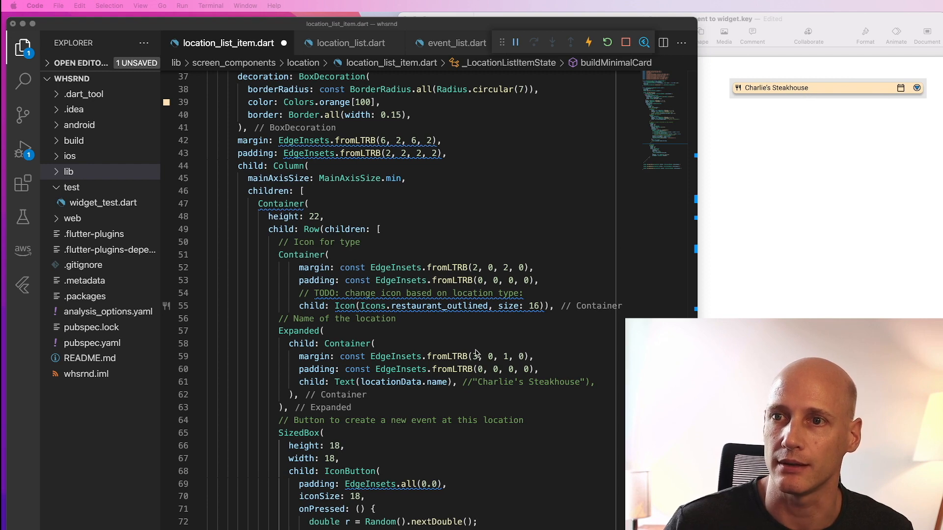
scroll(down, 3)
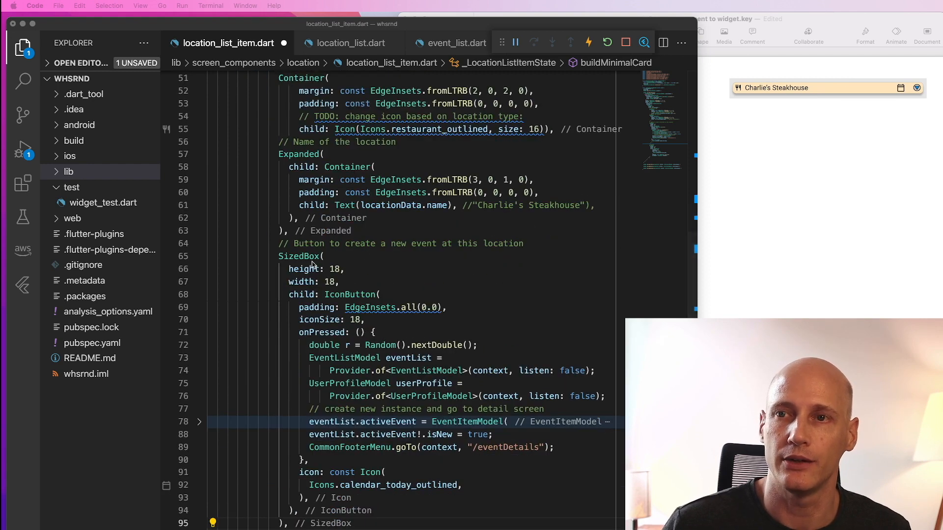
mouse_move(341, 381)
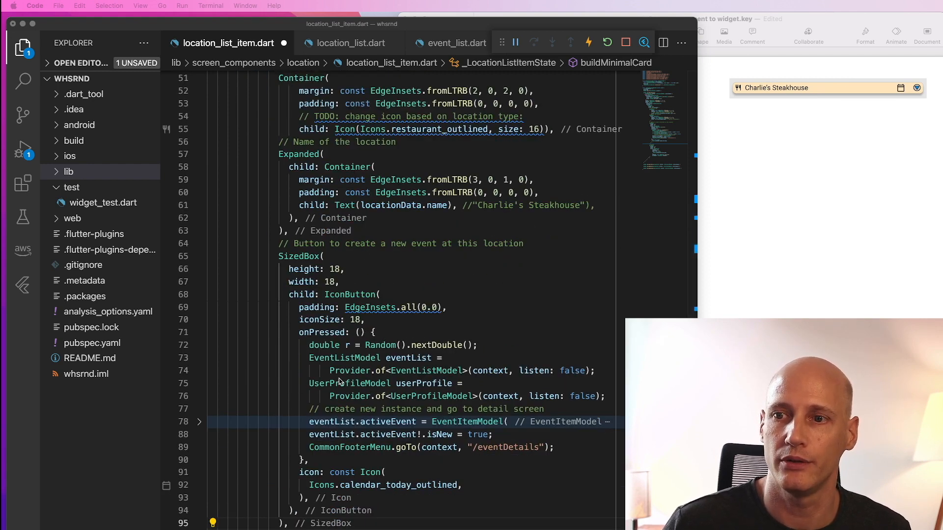
Step: Scroll to the IconButtons' onPressed blocks so their bodies can be folded away
scroll(down, 3)
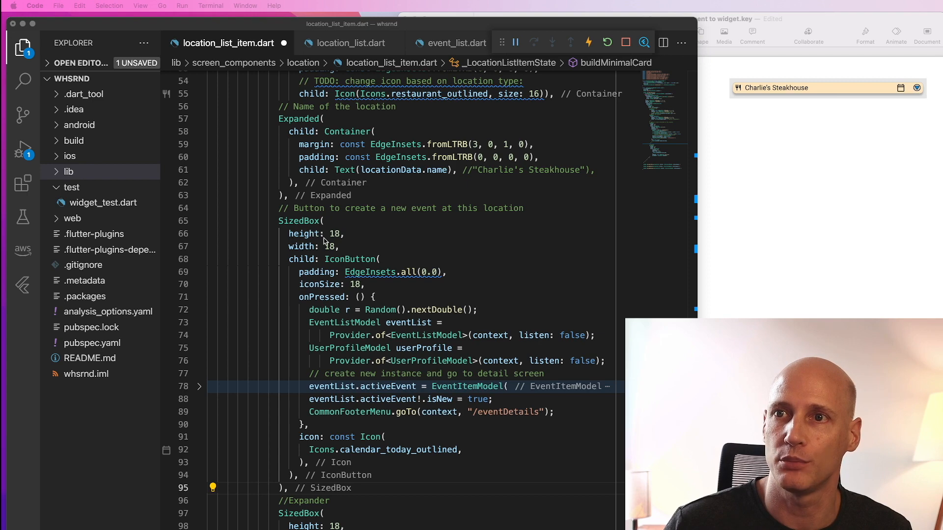
mouse_move(439, 229)
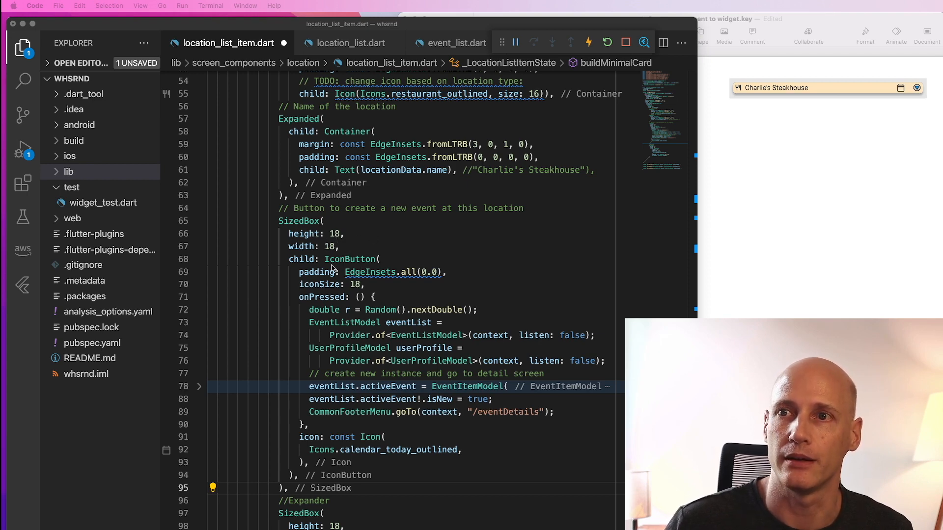
mouse_move(353, 262)
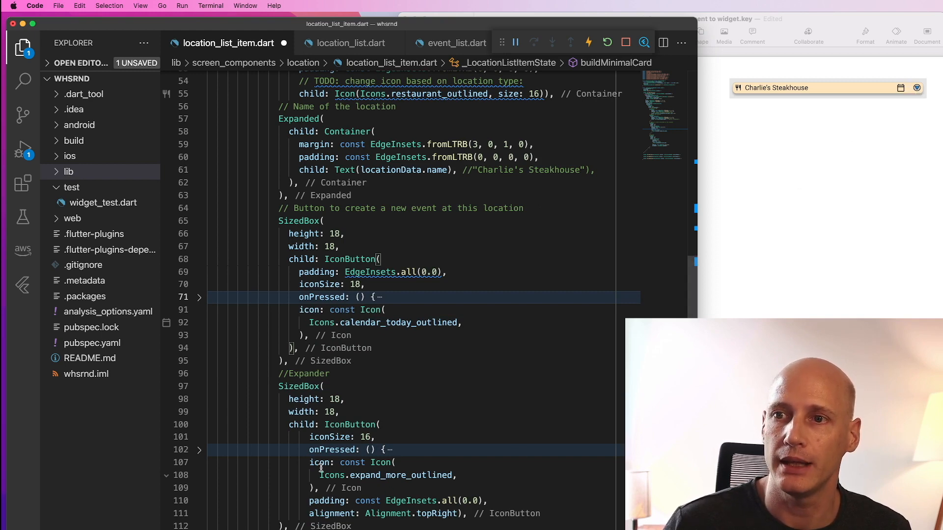
mouse_move(833, 143)
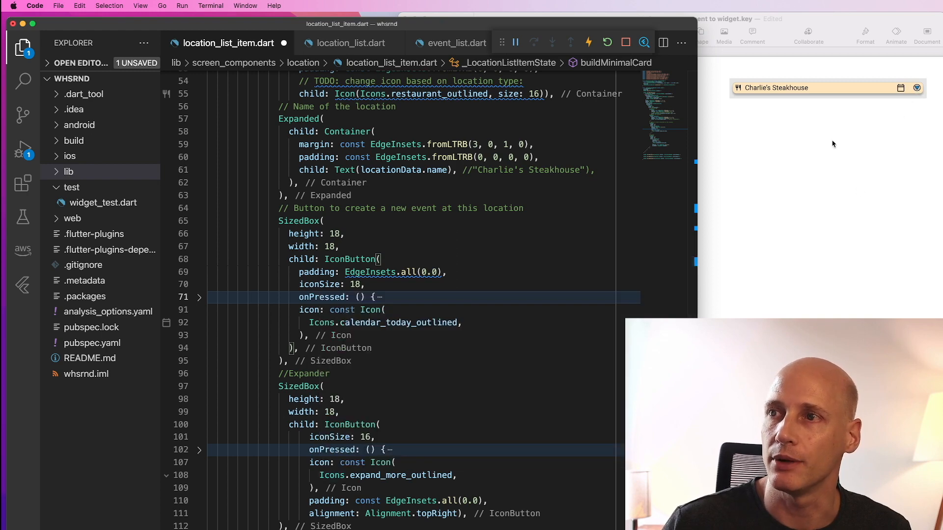
mouse_move(921, 89)
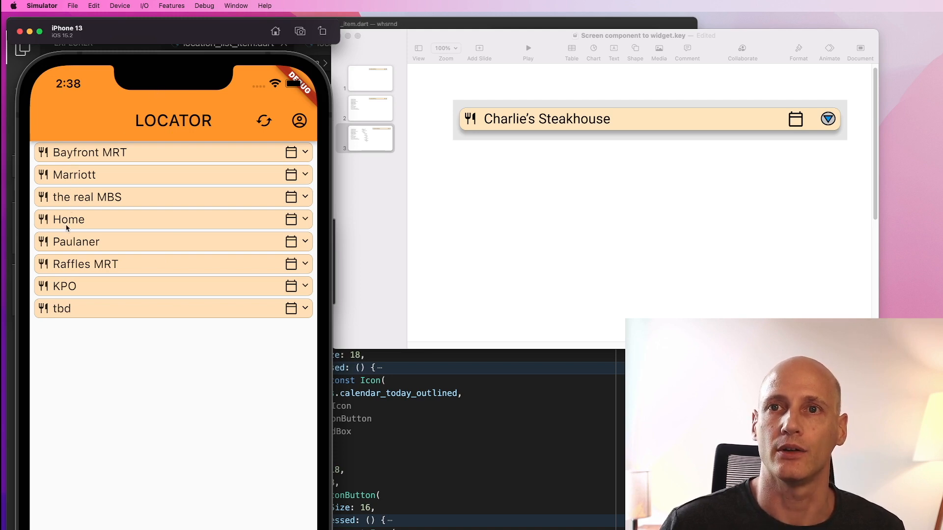
mouse_move(105, 366)
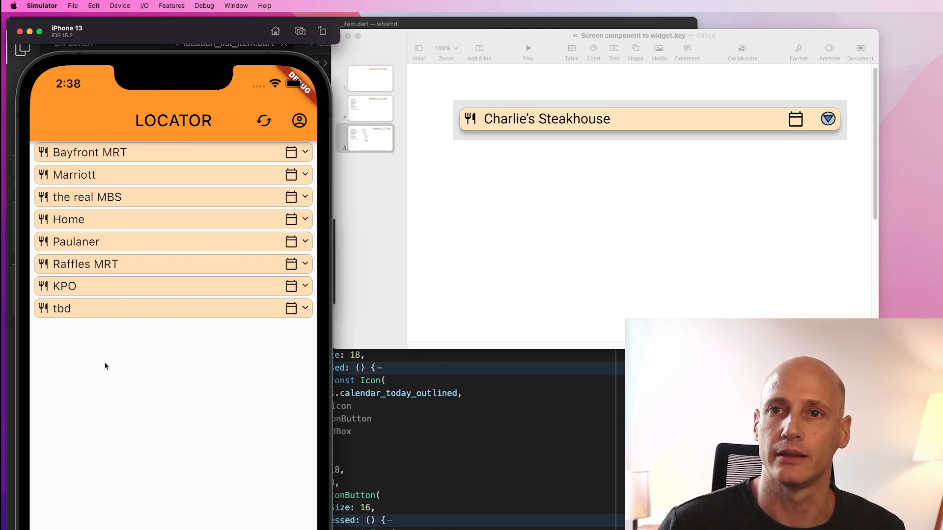
mouse_move(74, 277)
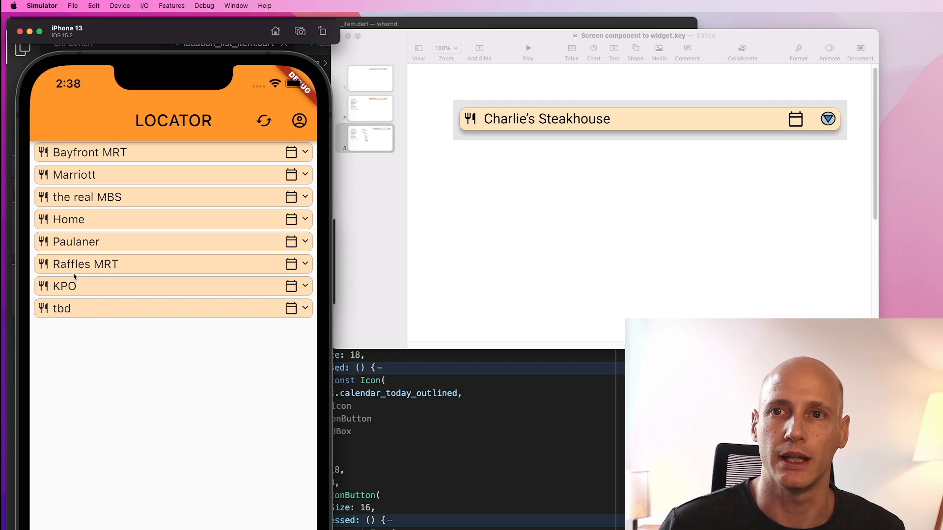
mouse_move(136, 275)
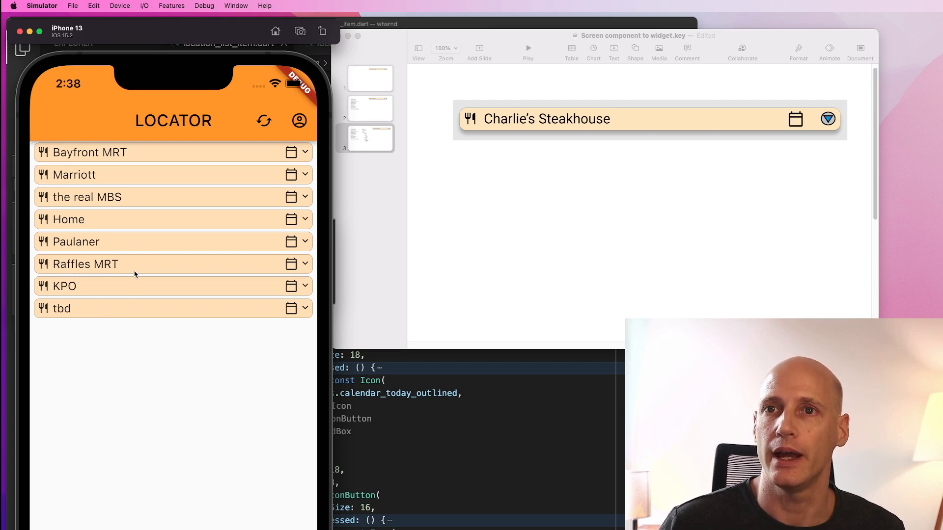
mouse_move(430, 456)
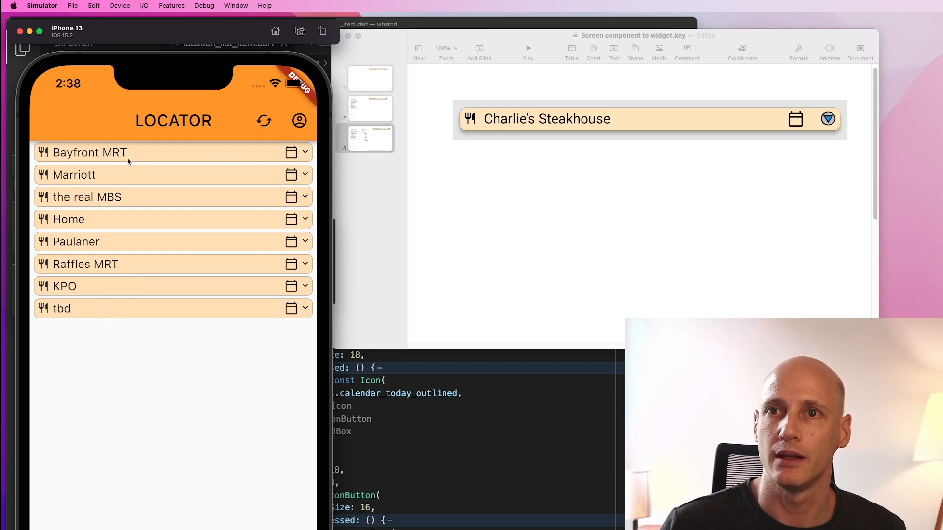
mouse_move(369, 169)
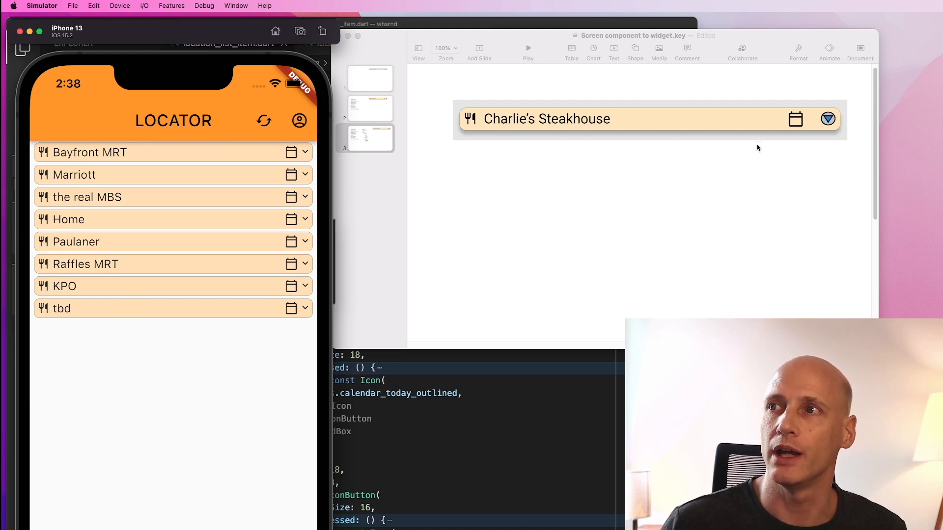
mouse_move(636, 142)
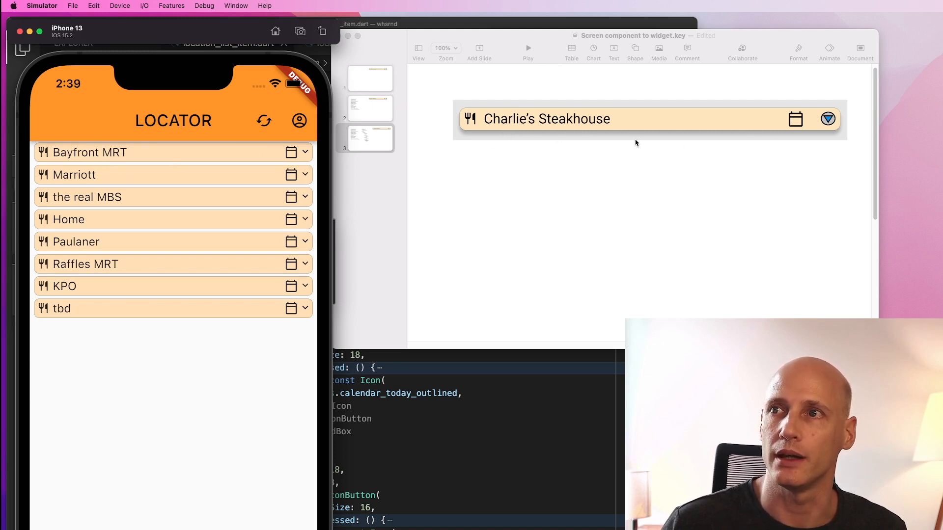